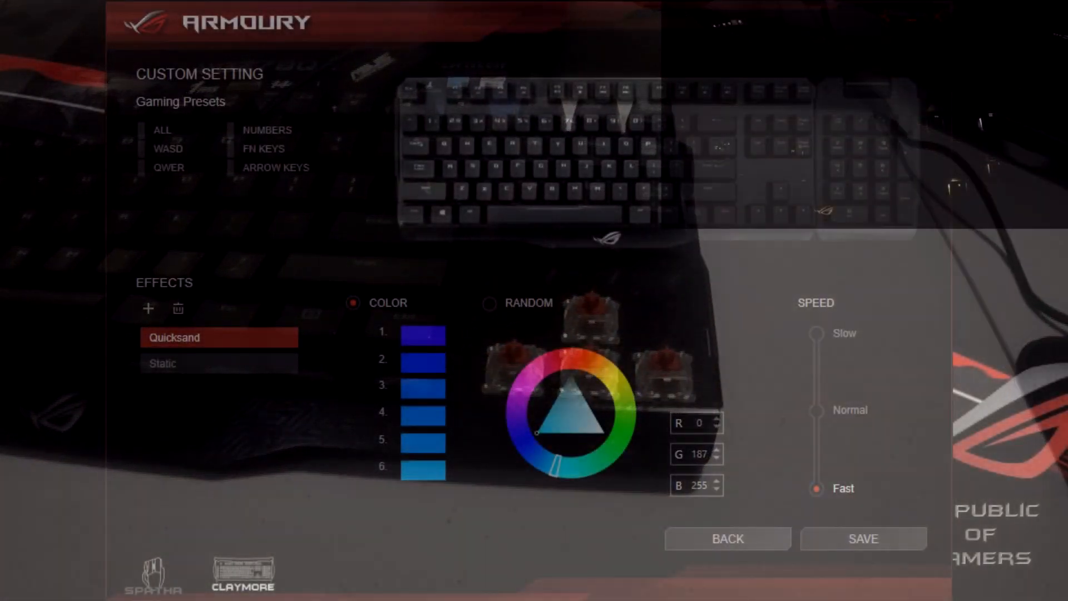
Select the WASD gaming preset so those keys get the static red R255 G0 B0 colour.
click(163, 363)
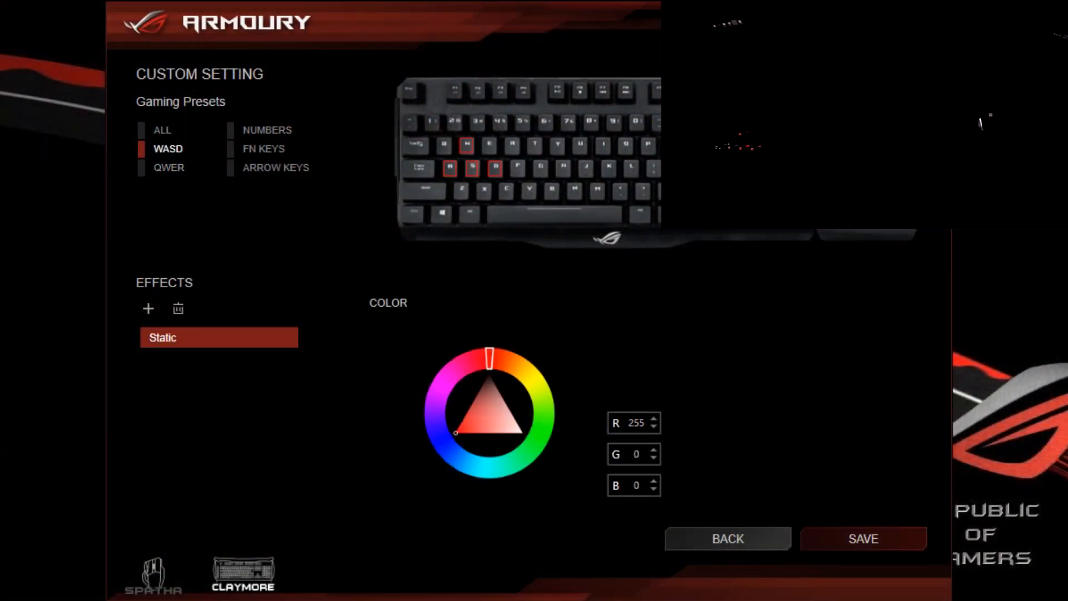
Save the static red WASD lighting, then switch to the ALL key group.
click(863, 539)
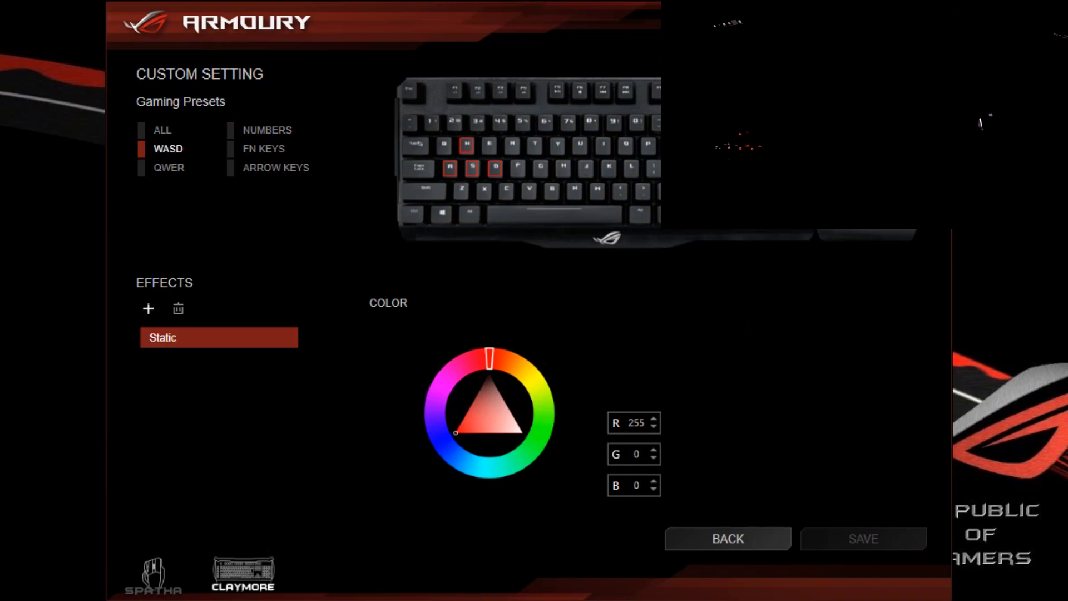
click(148, 308)
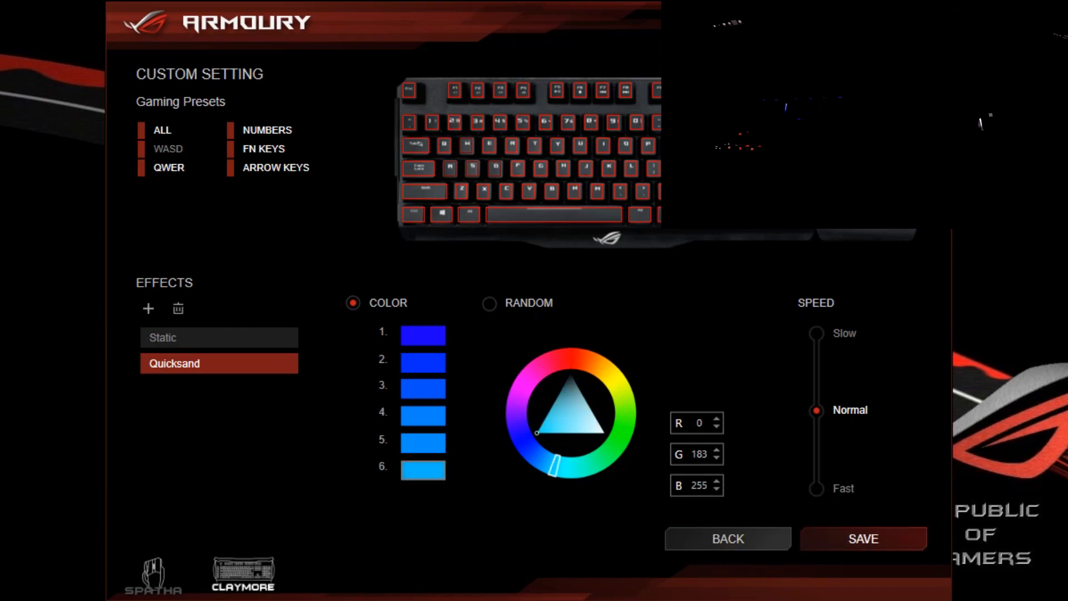
Save the blue Quicksand effect on all keys with Speed set to Fast.
click(862, 539)
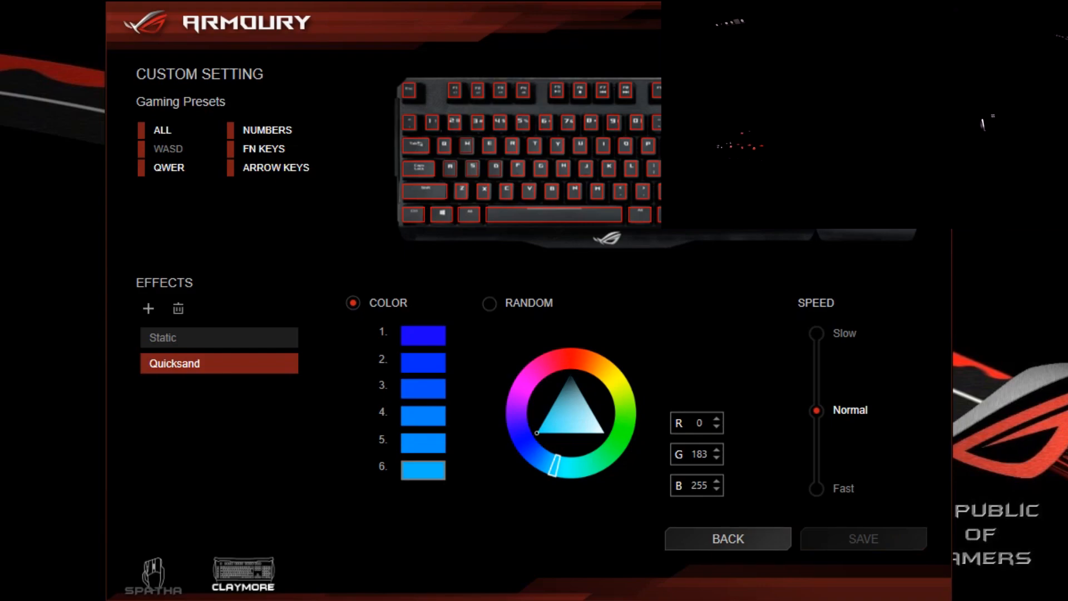
click(816, 488)
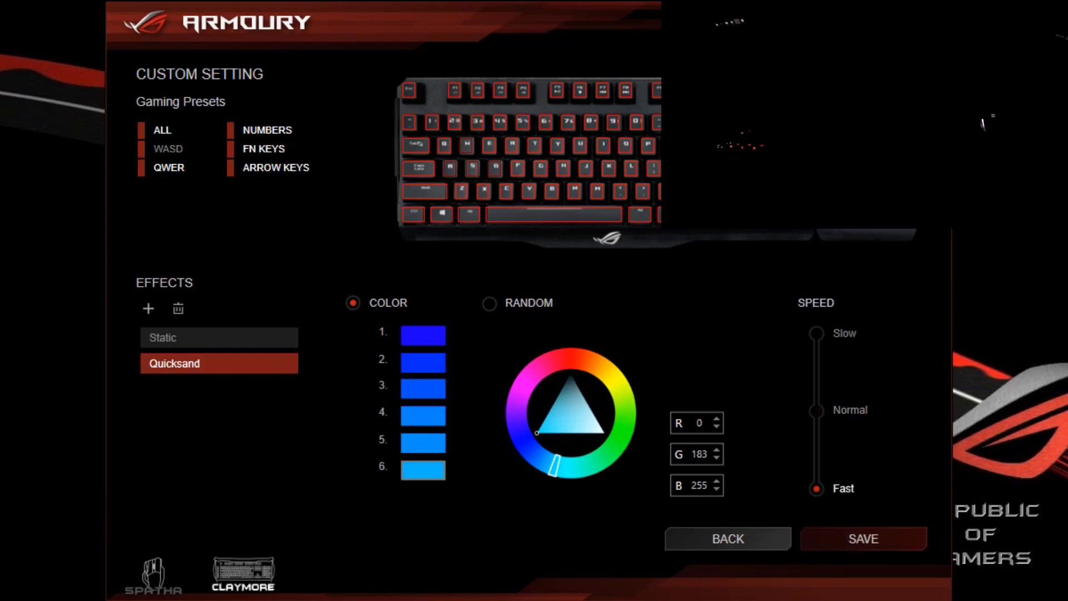
click(863, 538)
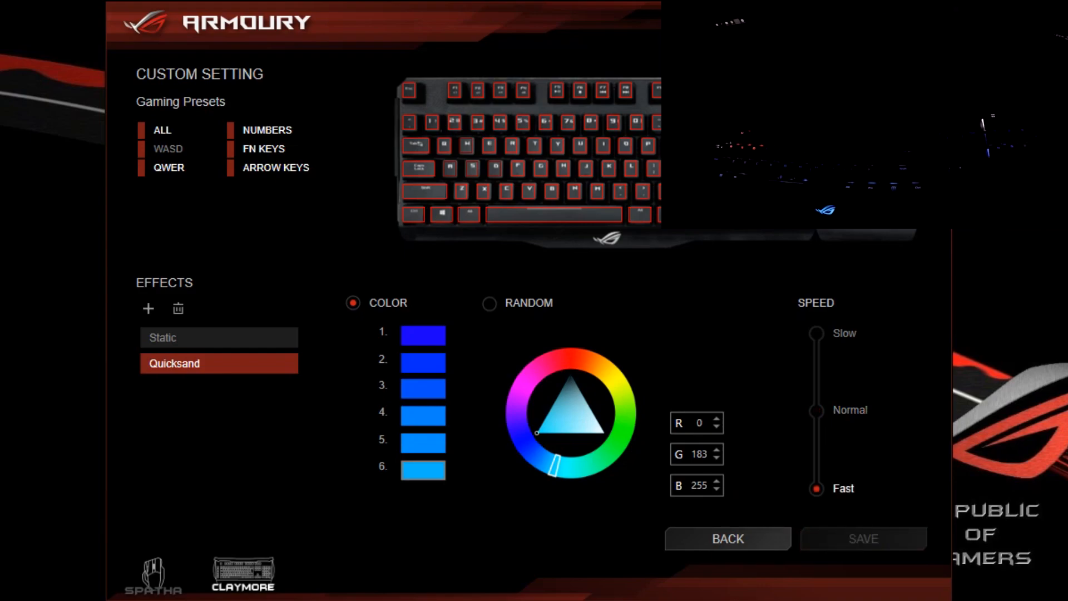